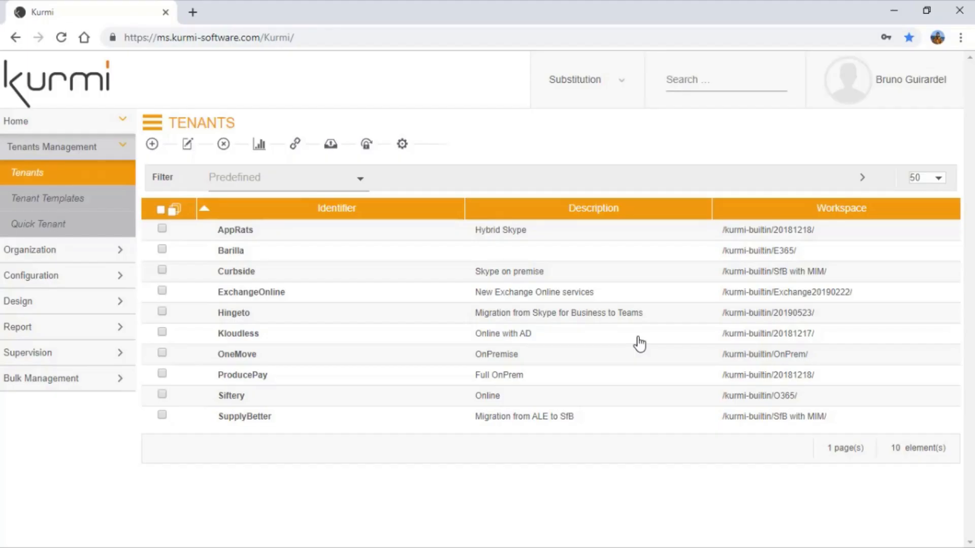
Substitute into the Hingeto tenant as company administrator via the Tenants level.
left_click(584, 79)
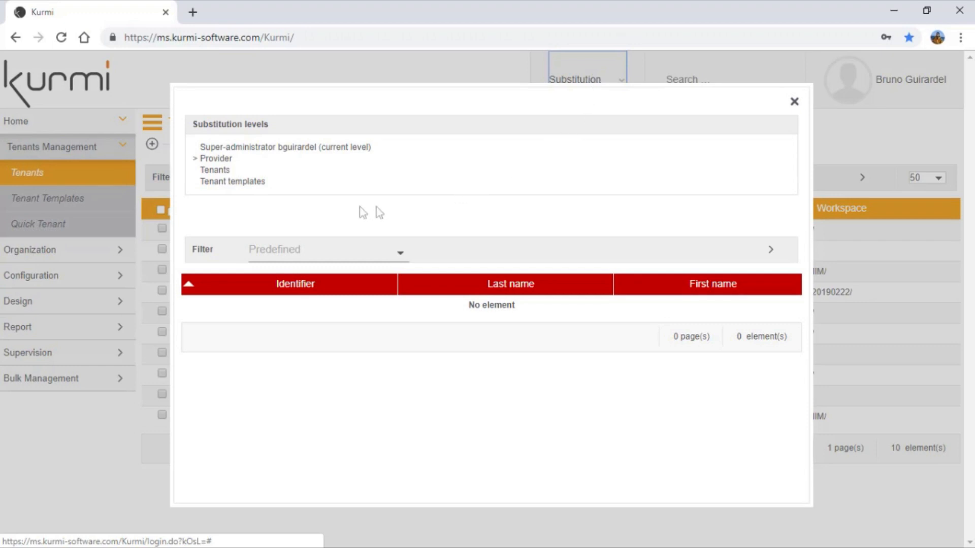
left_click(215, 169)
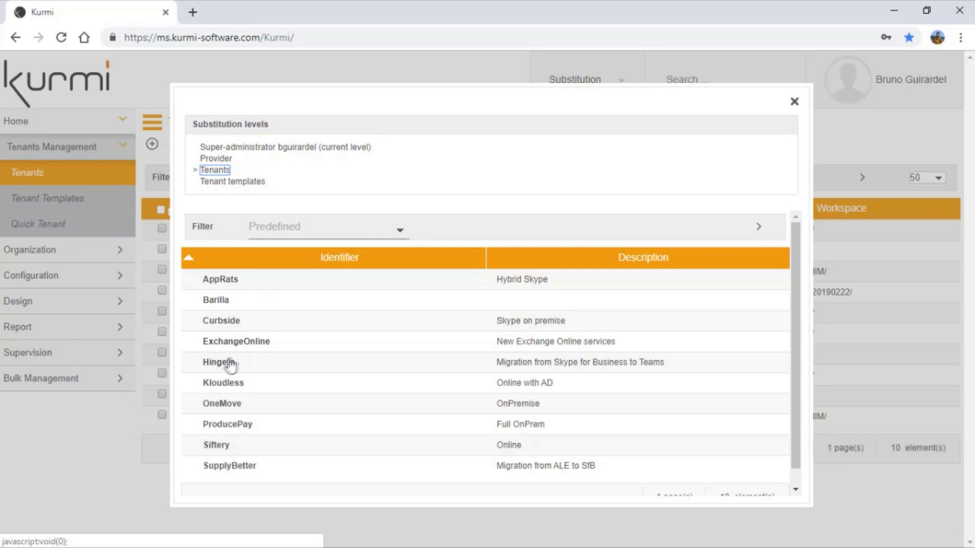
left_click(220, 362)
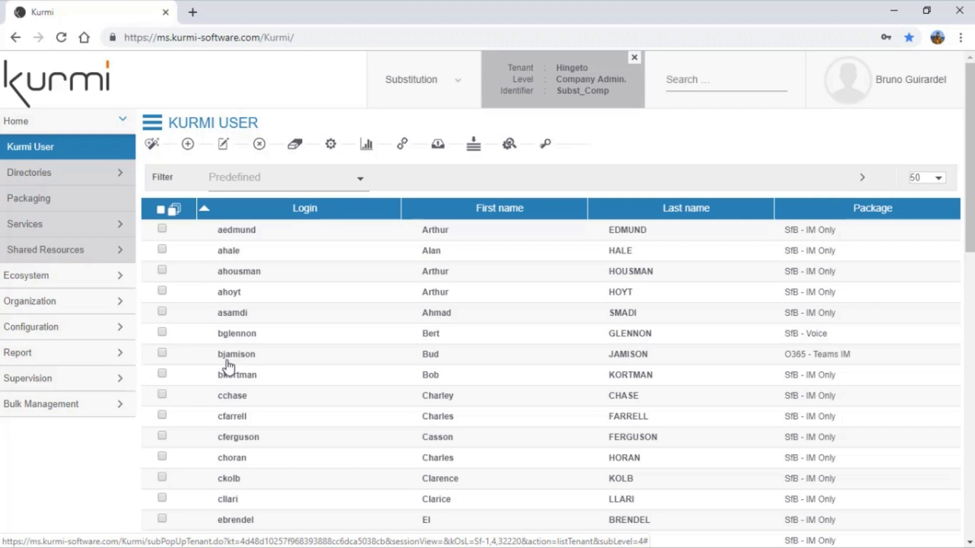
mouse_move(233, 463)
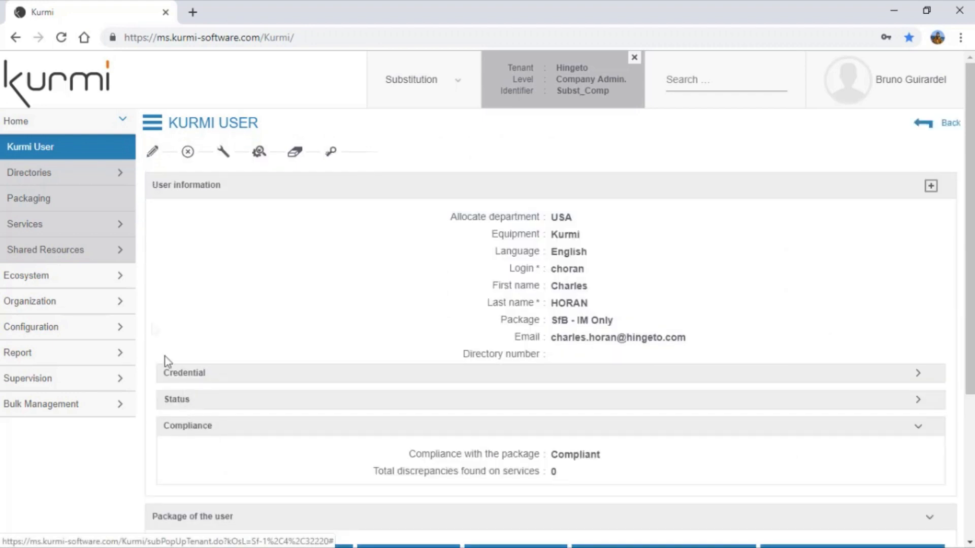
left_click(151, 152)
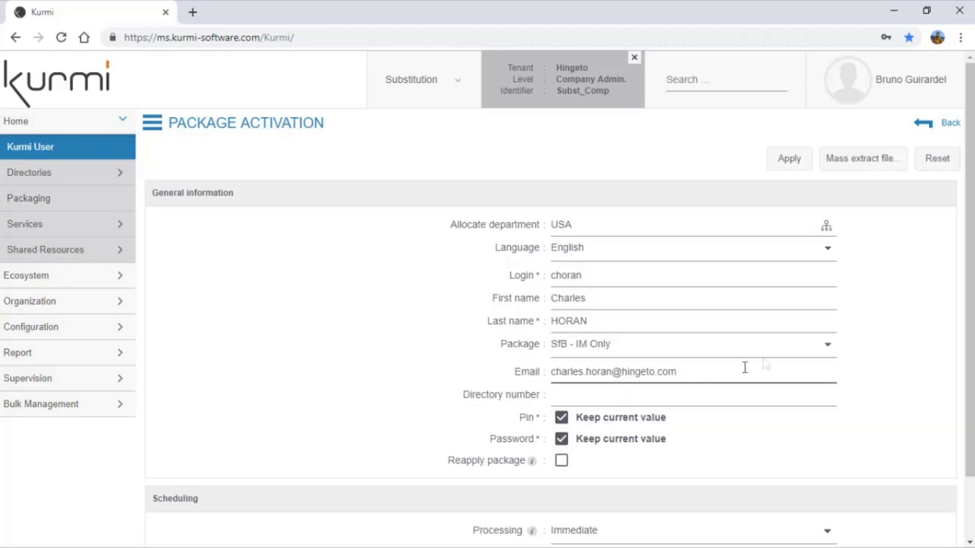
left_click(826, 344)
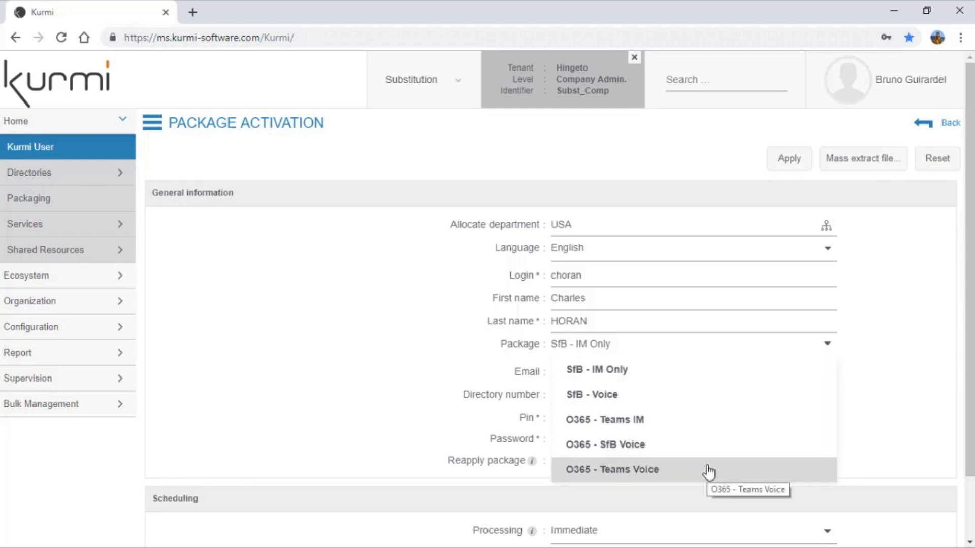
left_click(611, 469)
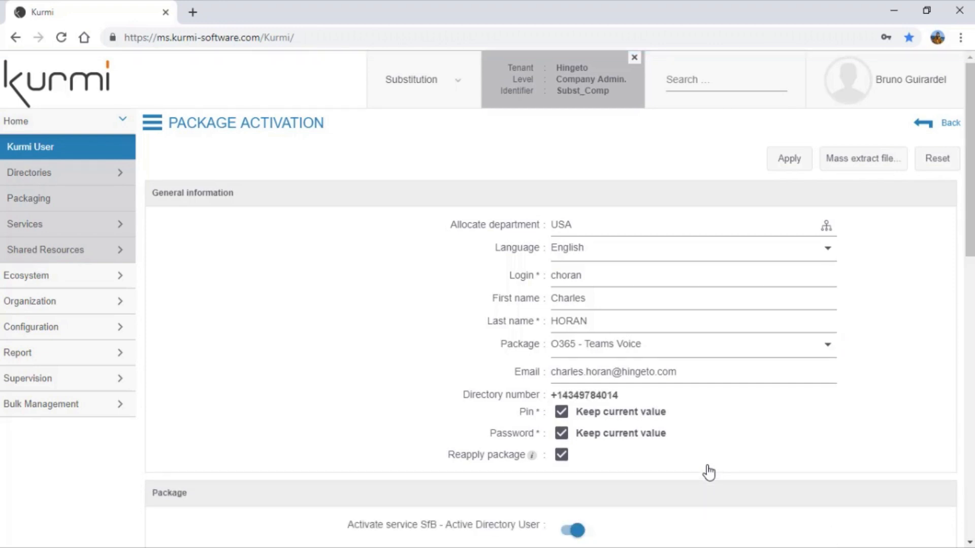
scroll("down", 3)
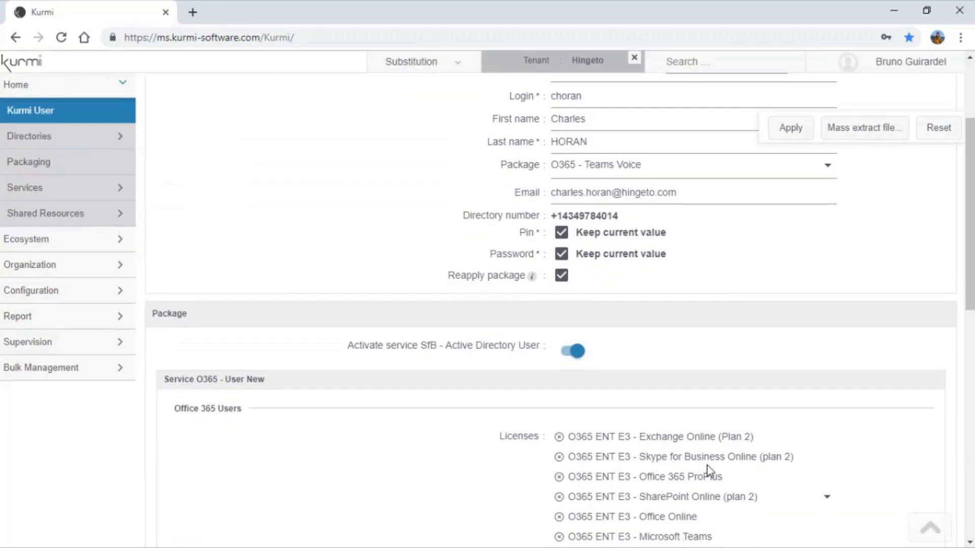
scroll("down", 3)
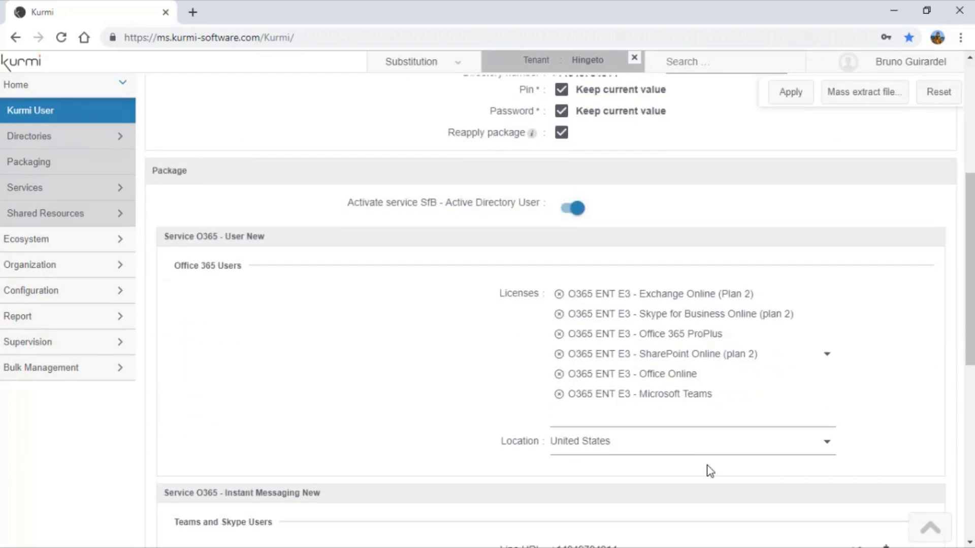
scroll("down", 3)
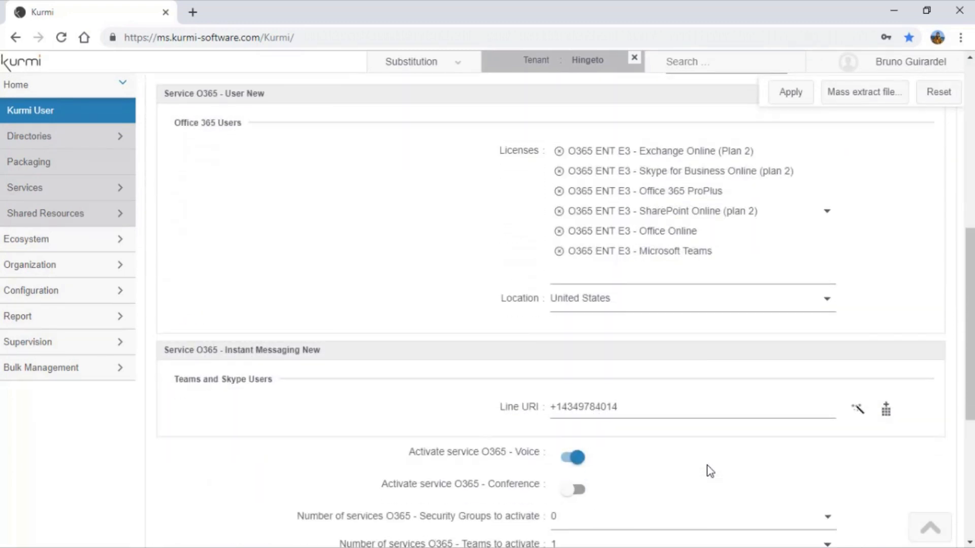
scroll("down", 3)
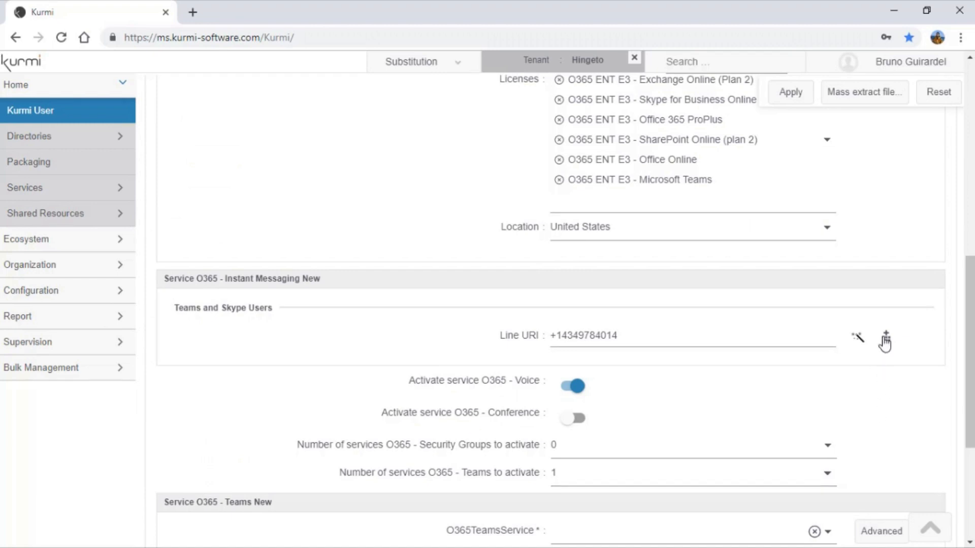
left_click(884, 337)
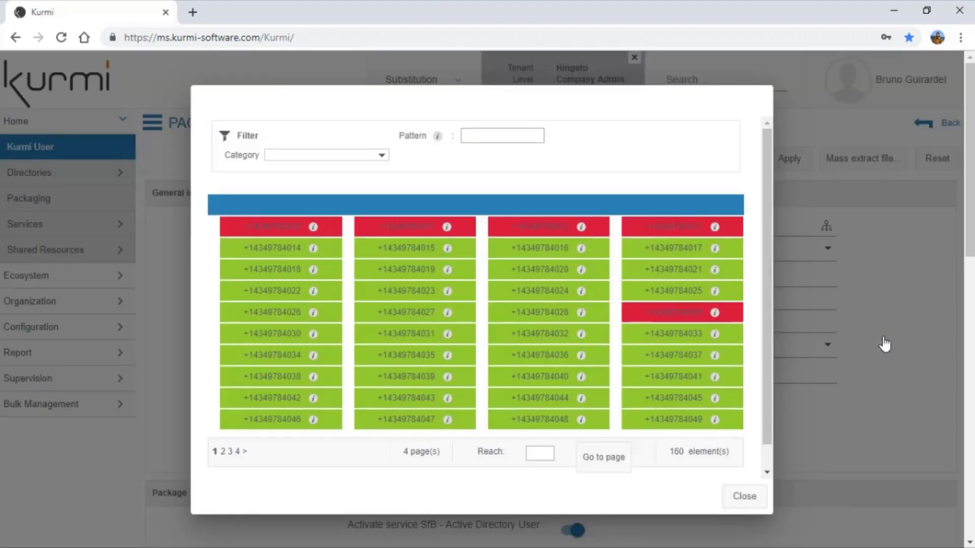
mouse_move(398, 336)
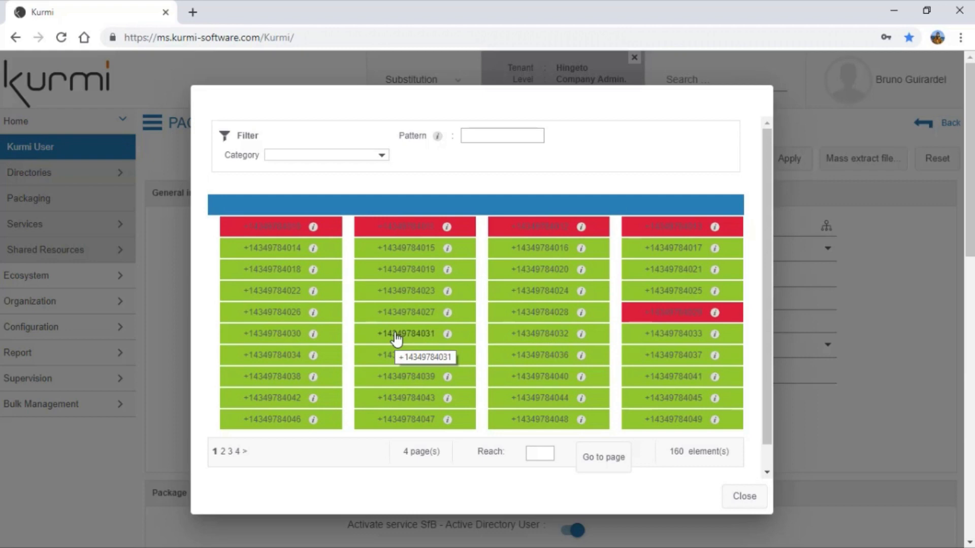
left_click(406, 333)
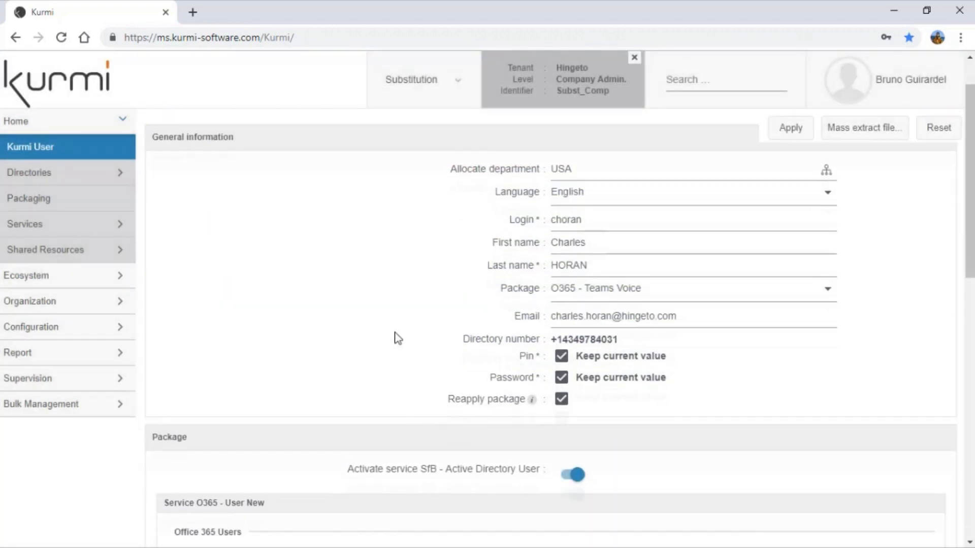
Select Hingeto US as the O365 Teams service for the user.
scroll("down", 3)
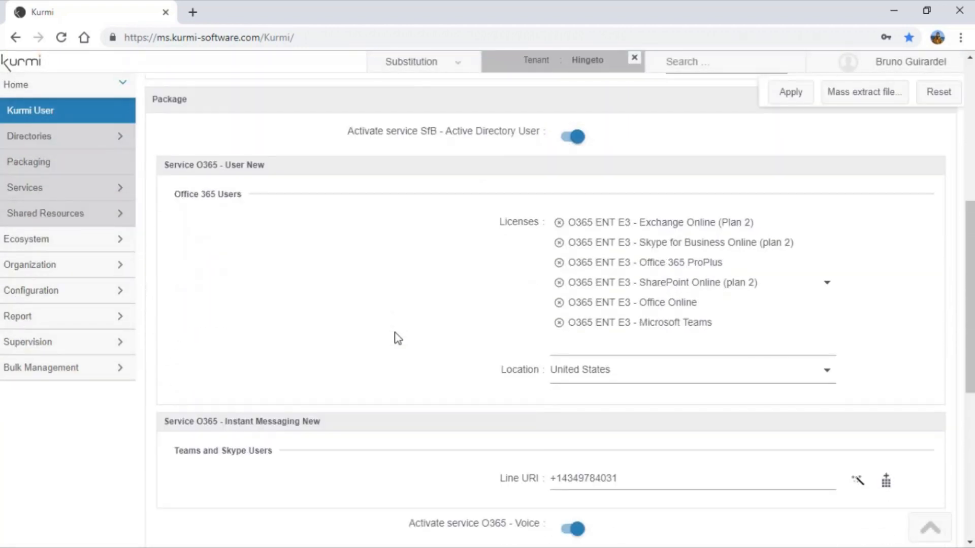
scroll("down", 3)
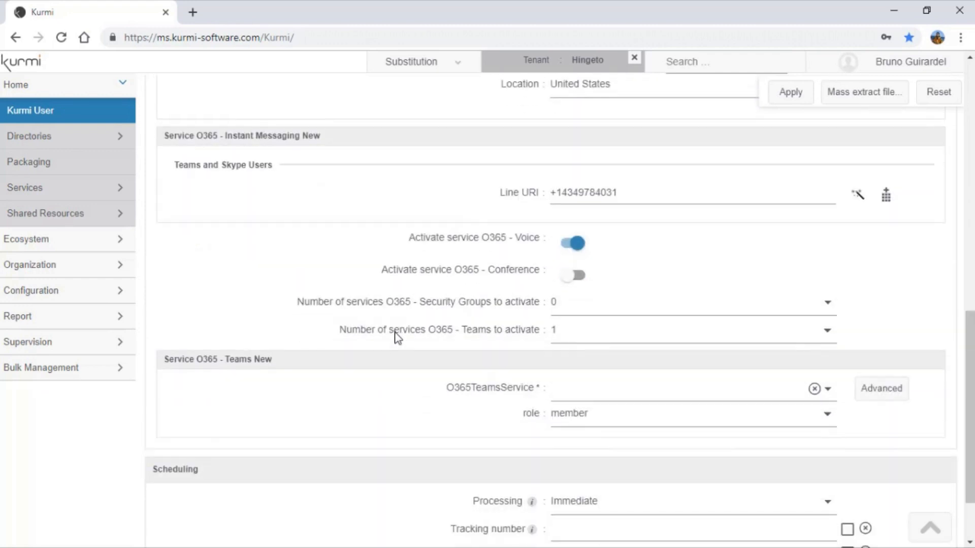
scroll("down", 3)
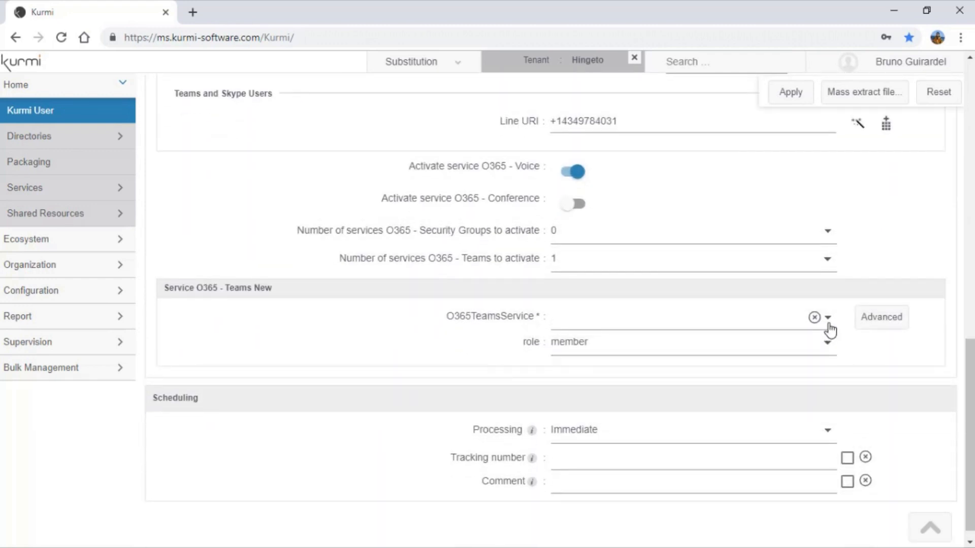
left_click(828, 317)
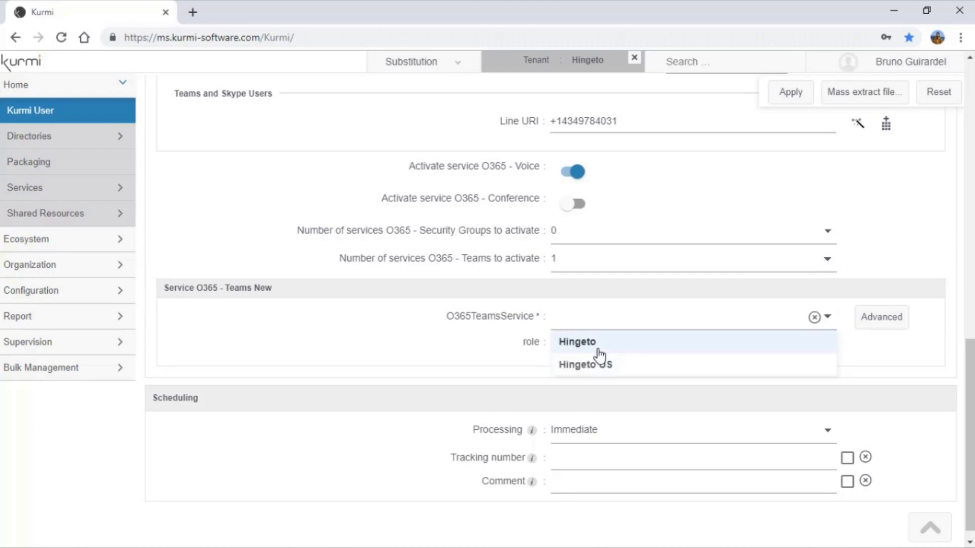
mouse_move(597, 365)
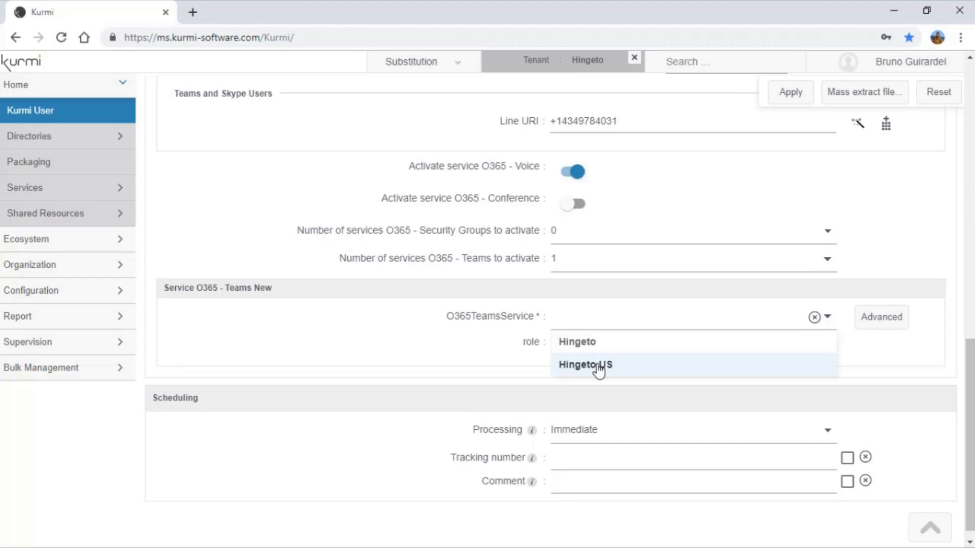
left_click(585, 365)
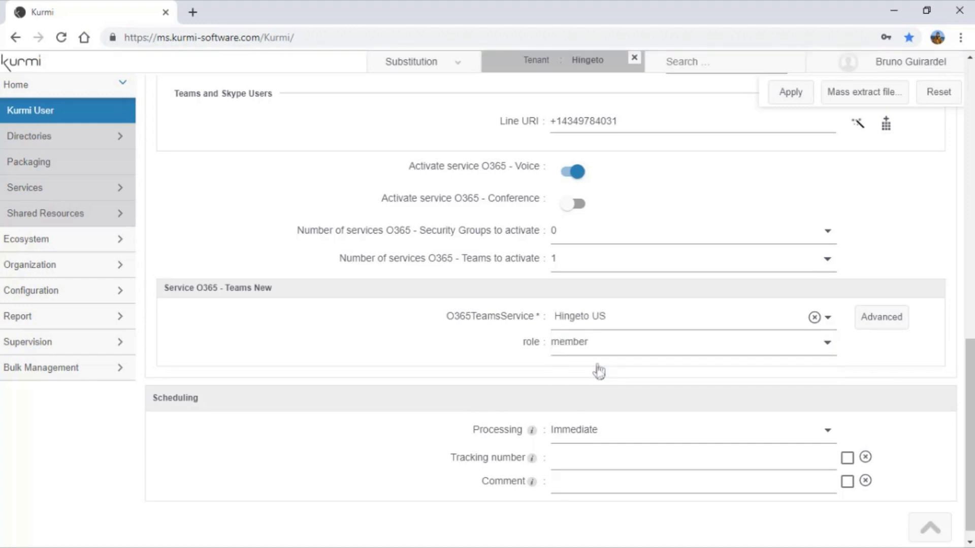
Try future-date processing, revert to Immediate, and apply the package migration.
left_click(690, 429)
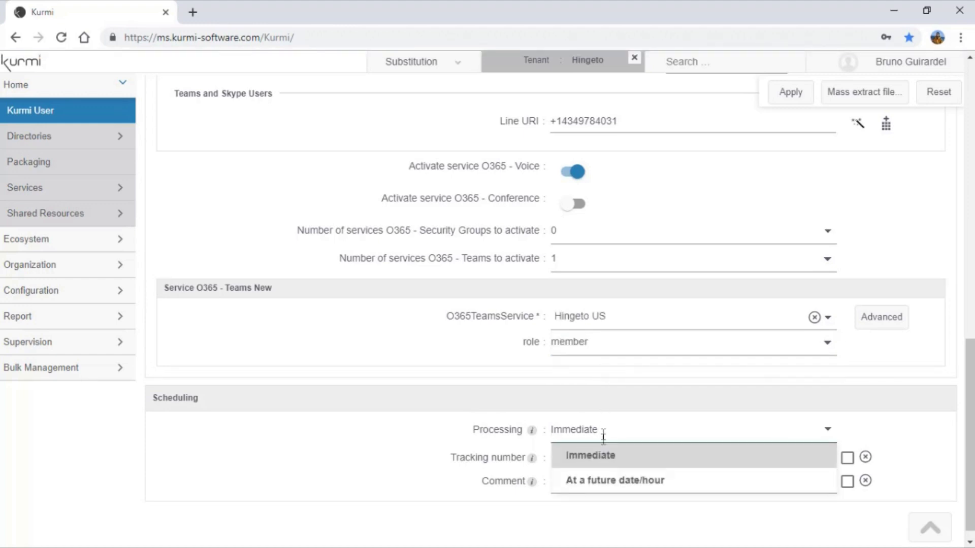
left_click(615, 481)
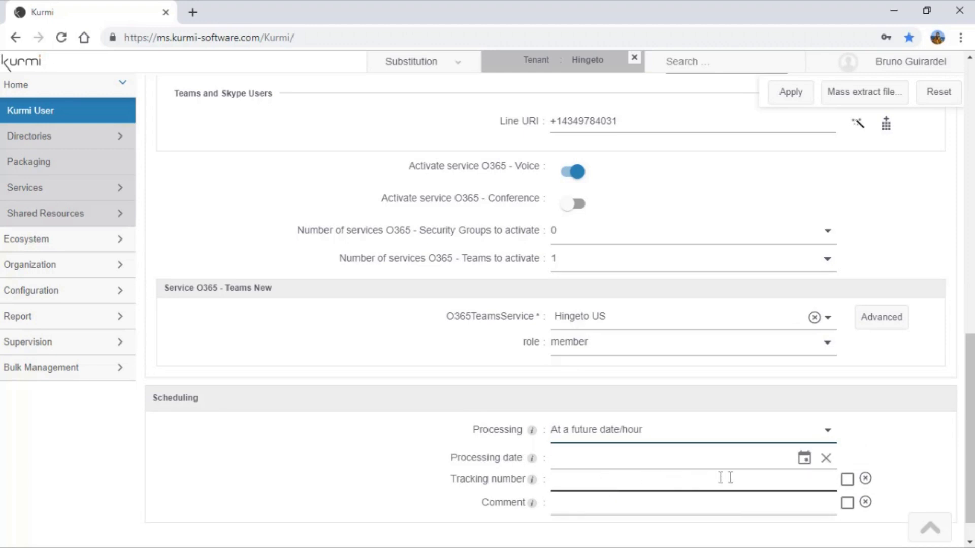
left_click(804, 458)
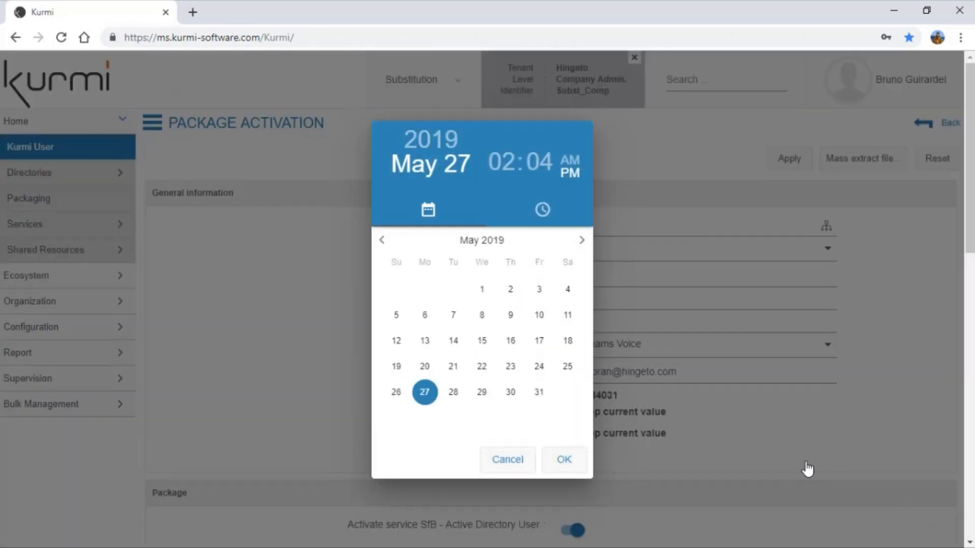
mouse_move(507, 459)
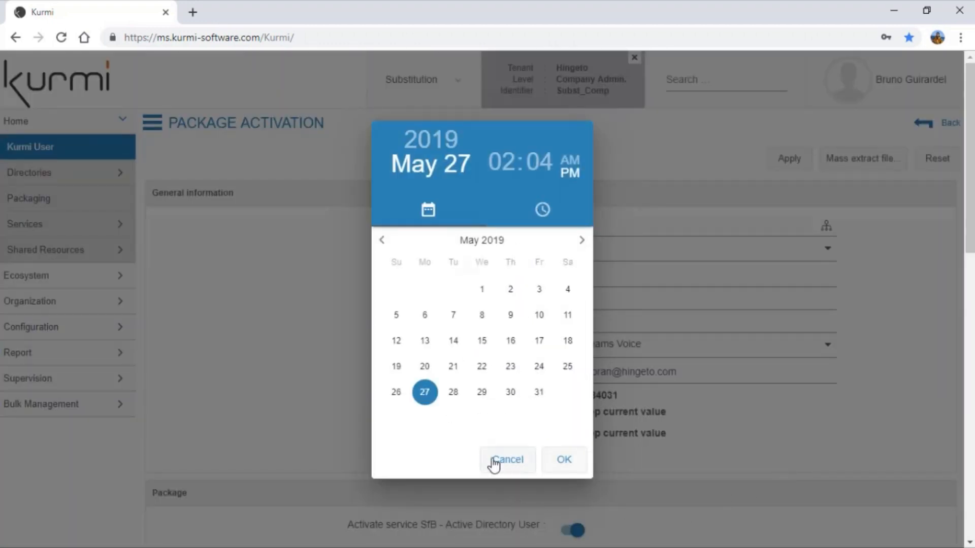
left_click(506, 459)
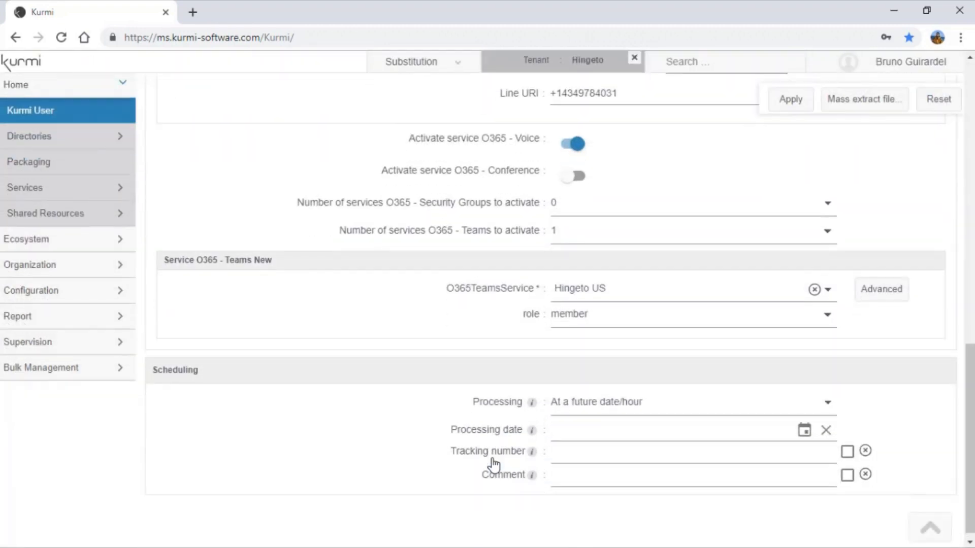
left_click(690, 402)
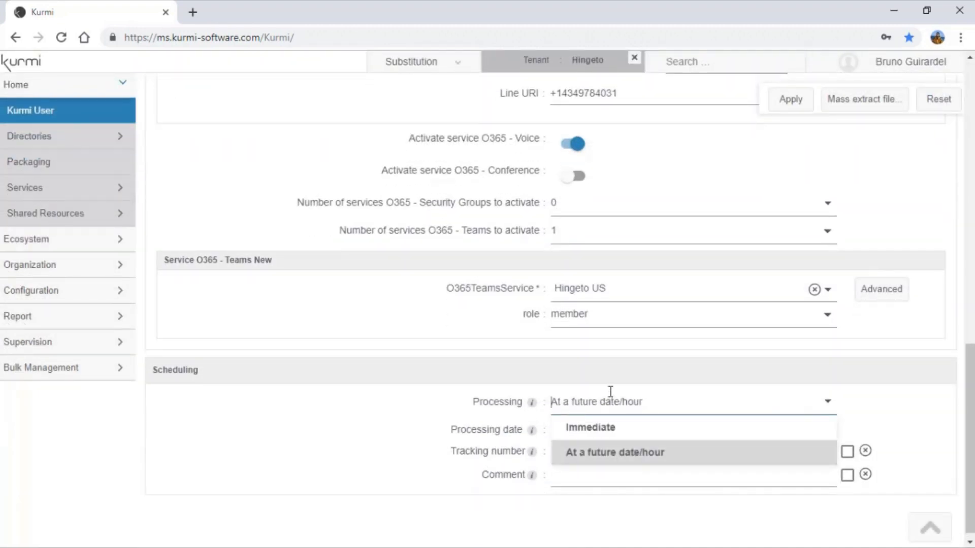
left_click(589, 427)
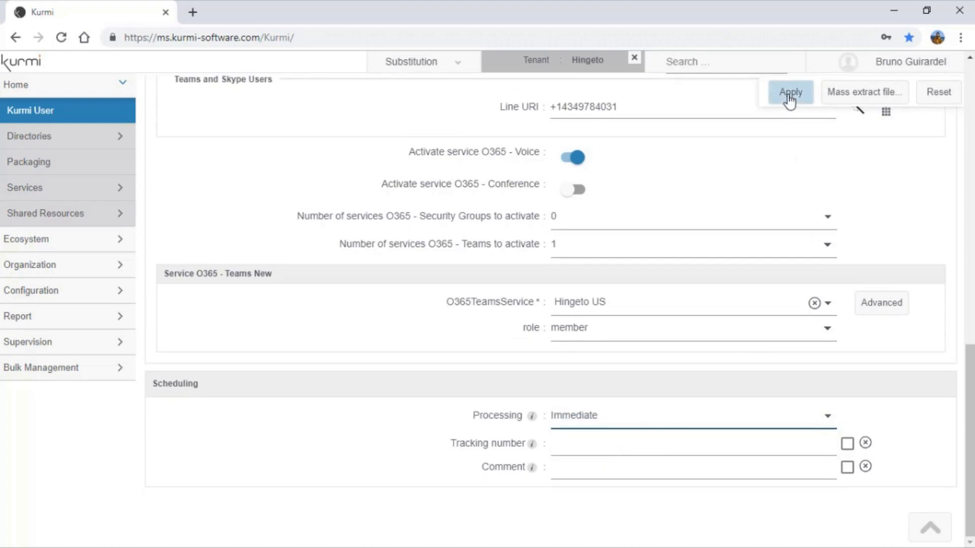
left_click(789, 92)
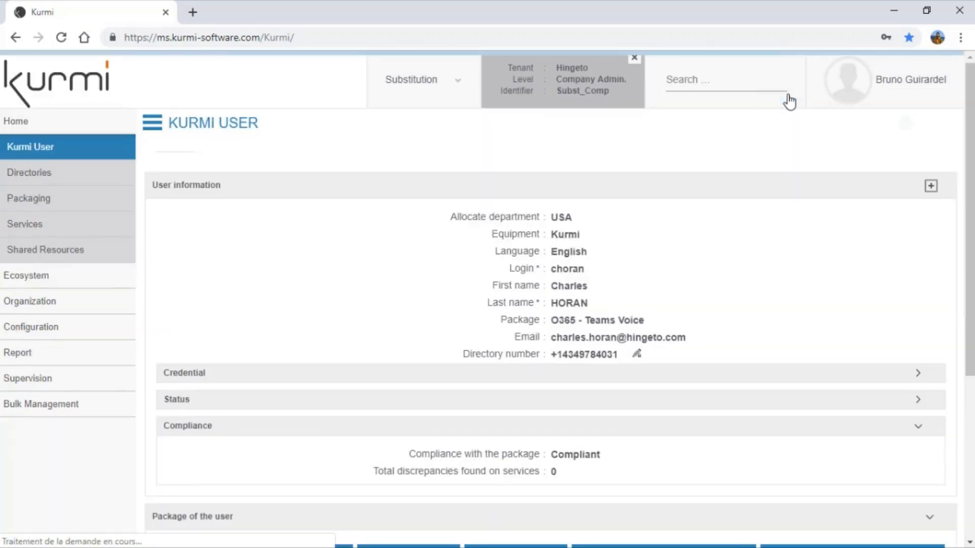